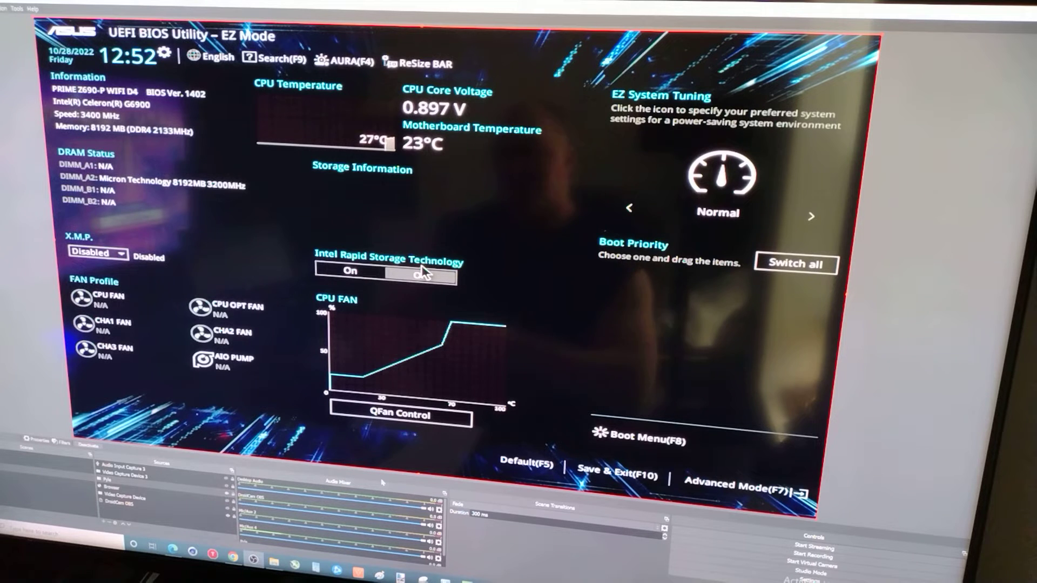
Confirm BIOS Ver. 1402 in EZ Mode, then bring up Google in Edge
left_click(424, 276)
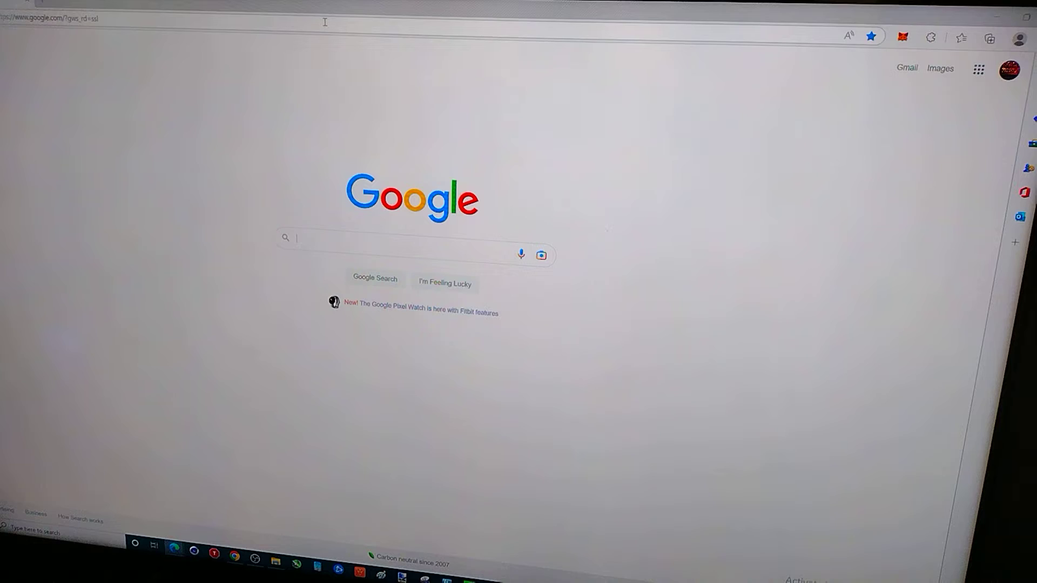
Search Google for 'asus z690-p wifi d4'
type("asus z690-p")
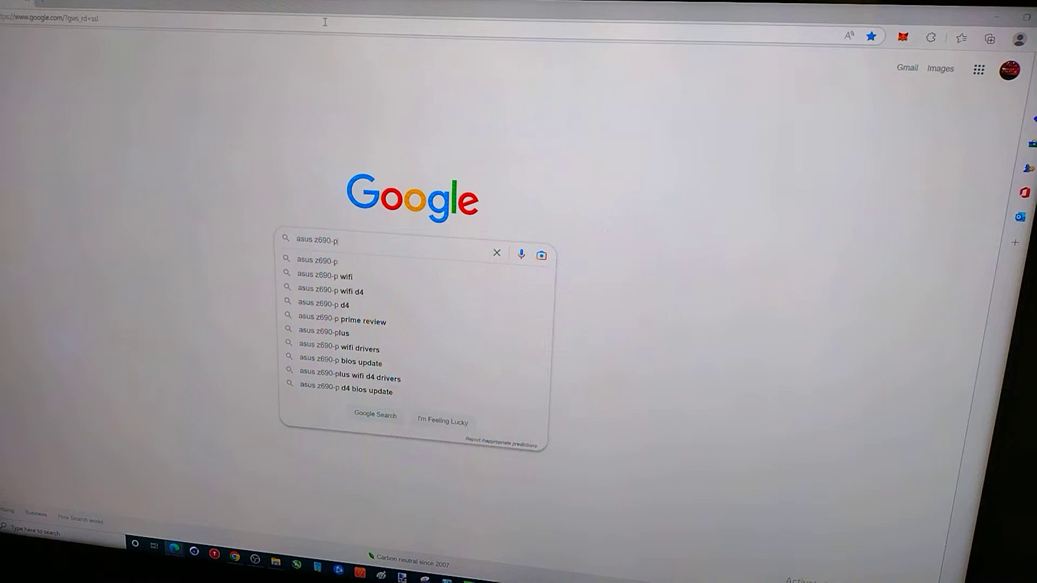
type("wifi d4")
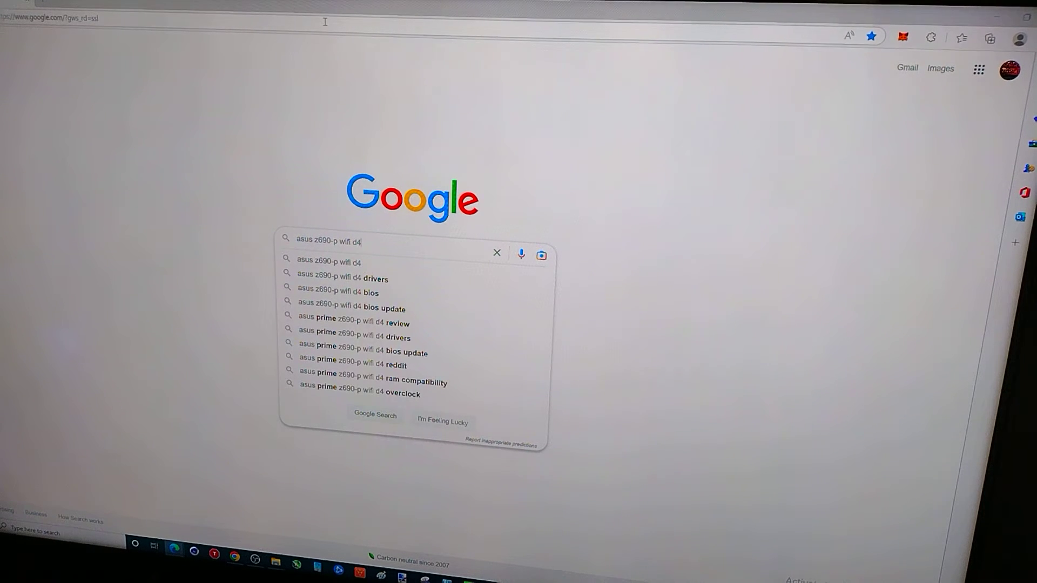
key("Enter")
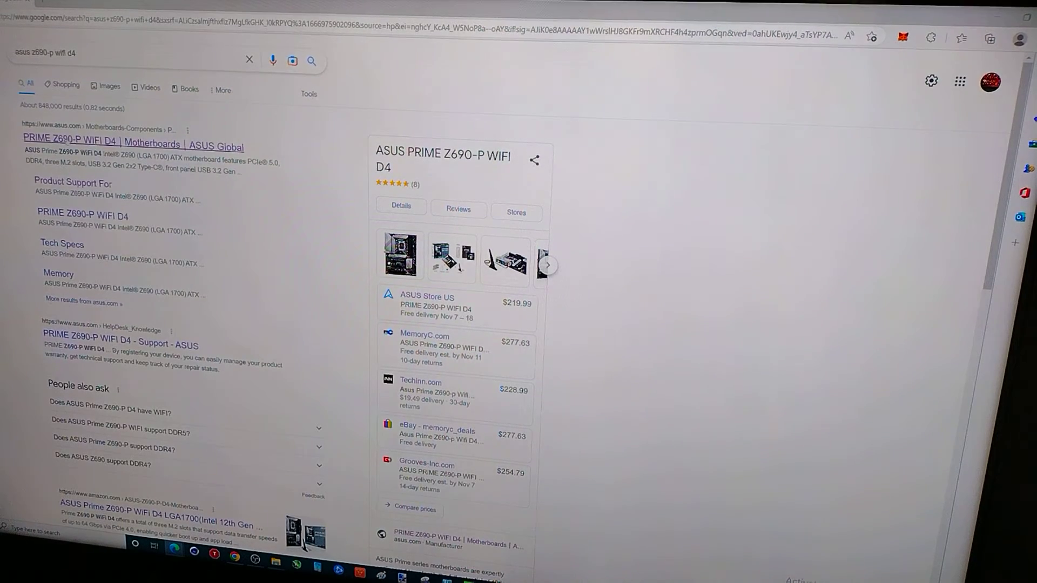
Open the PRIME Z690-P WIFI D4 support result and its Driver & Utility section
left_click(133, 147)
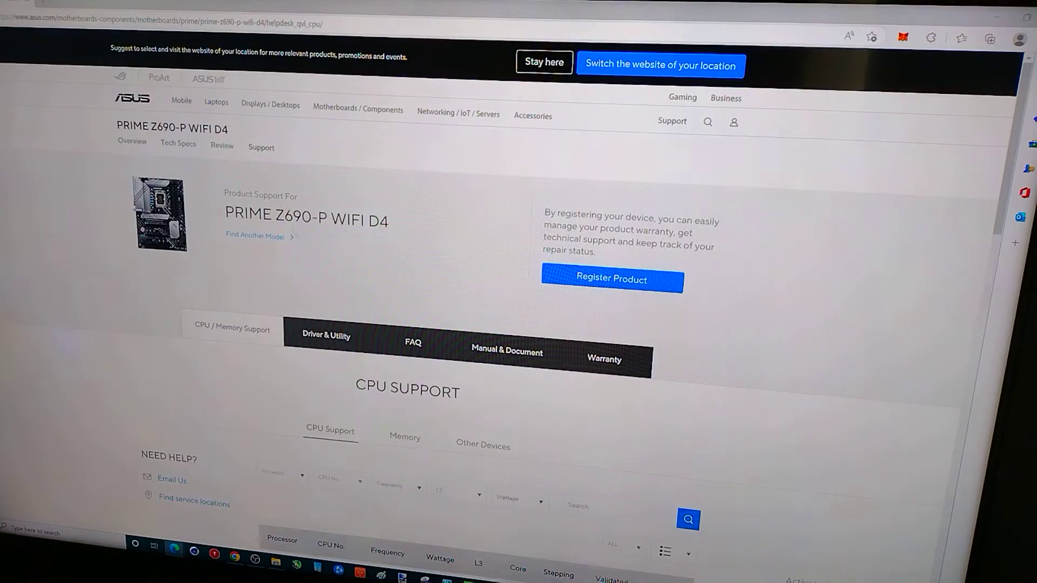
scroll("down", 3)
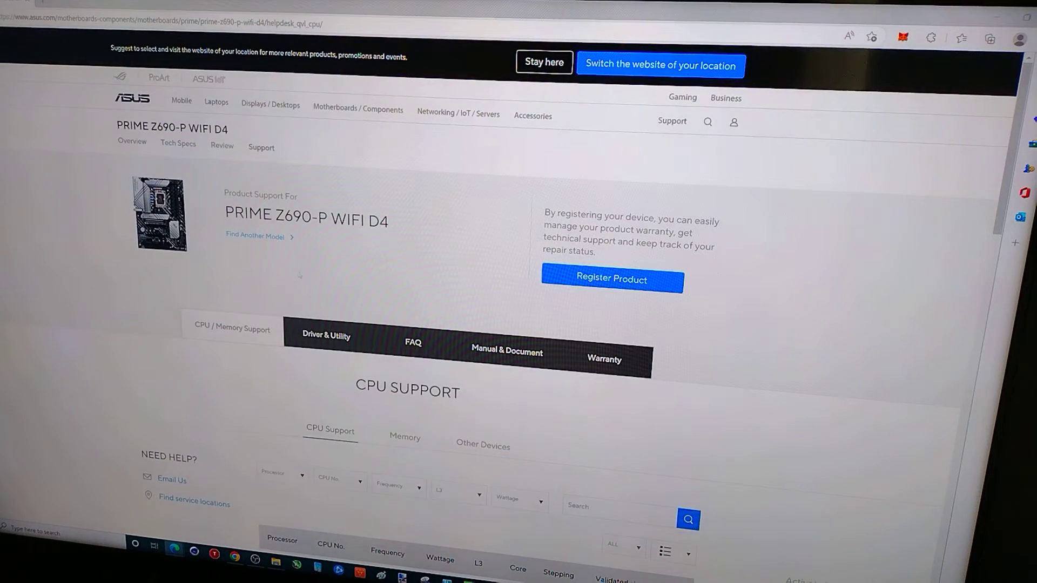
left_click(324, 335)
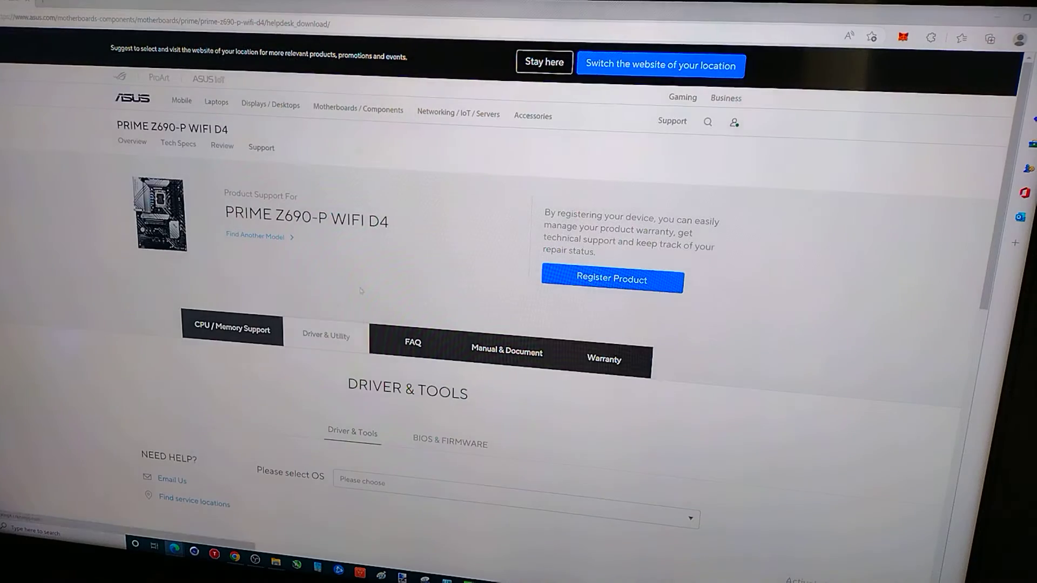
Expand all BIOS versions under BIOS & FIRMWARE and scroll through the list
scroll("down", 3)
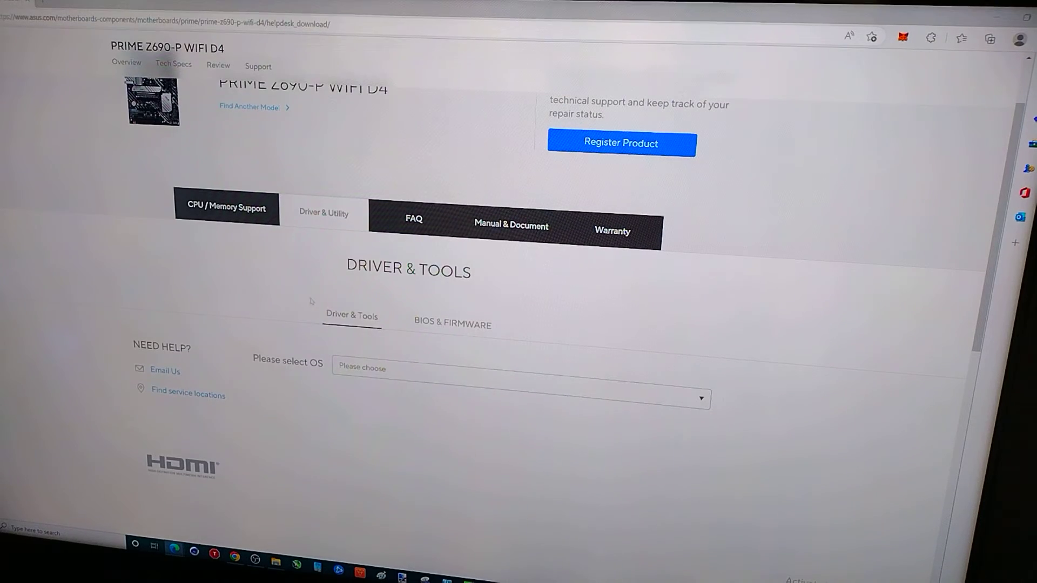
left_click(452, 324)
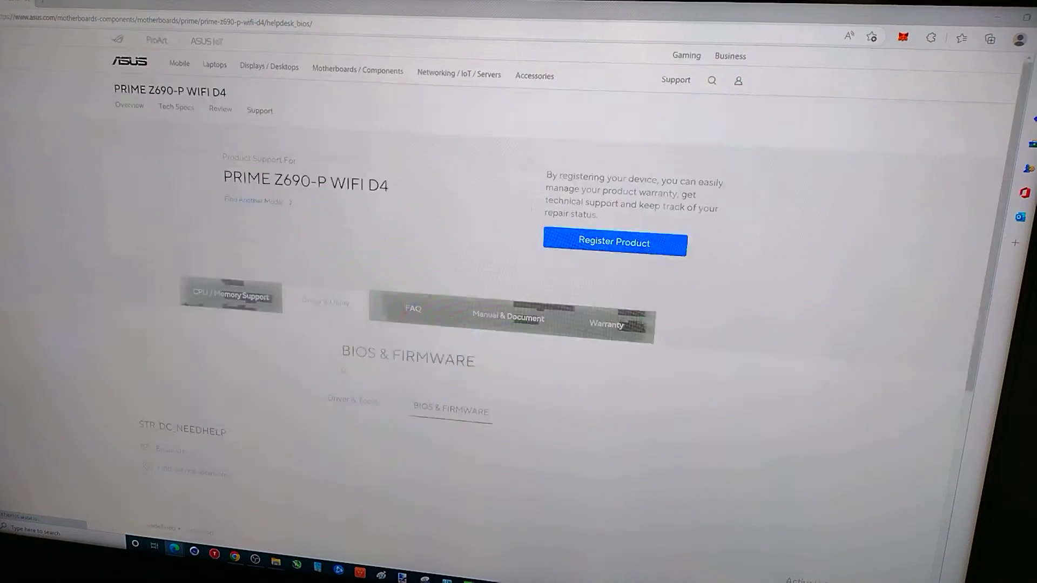
scroll("down", 3)
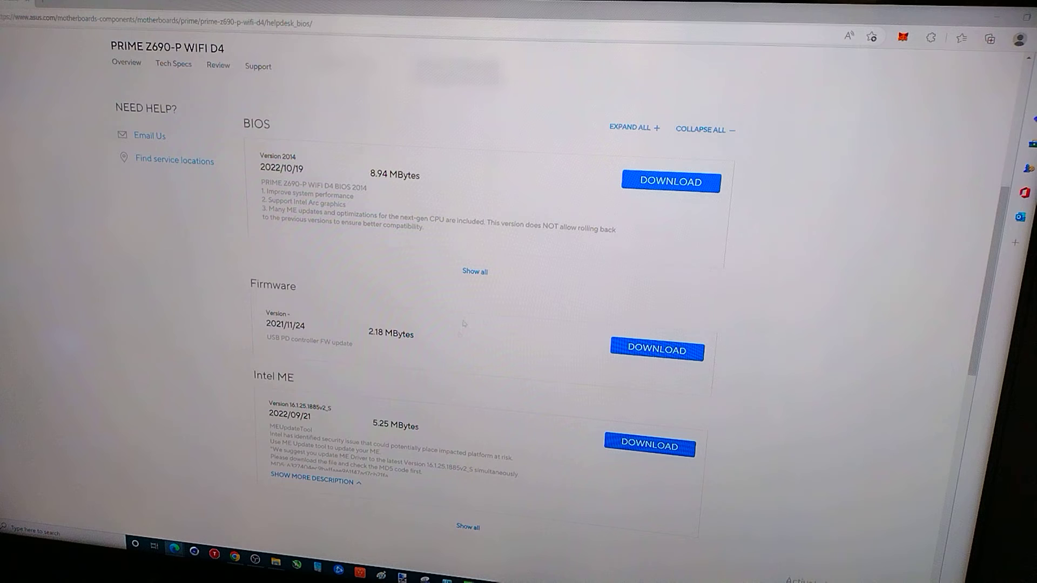
left_click(475, 272)
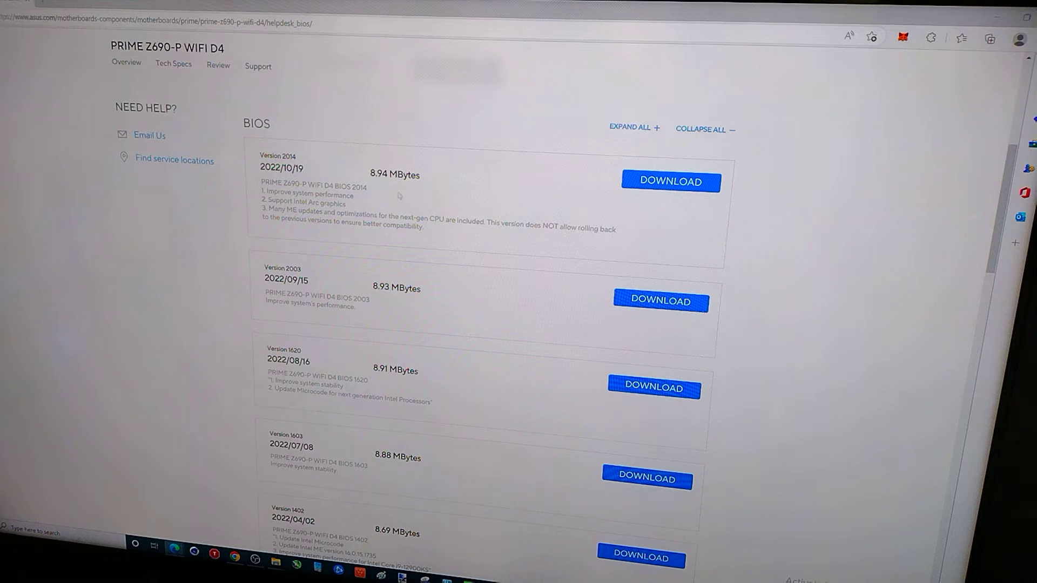
scroll("down", 3)
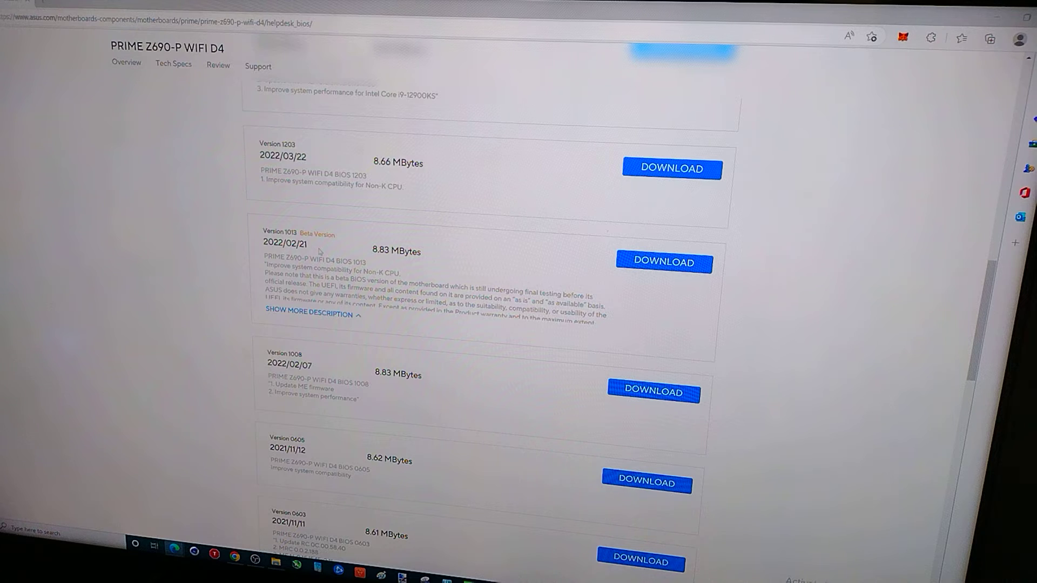
scroll("down", 3)
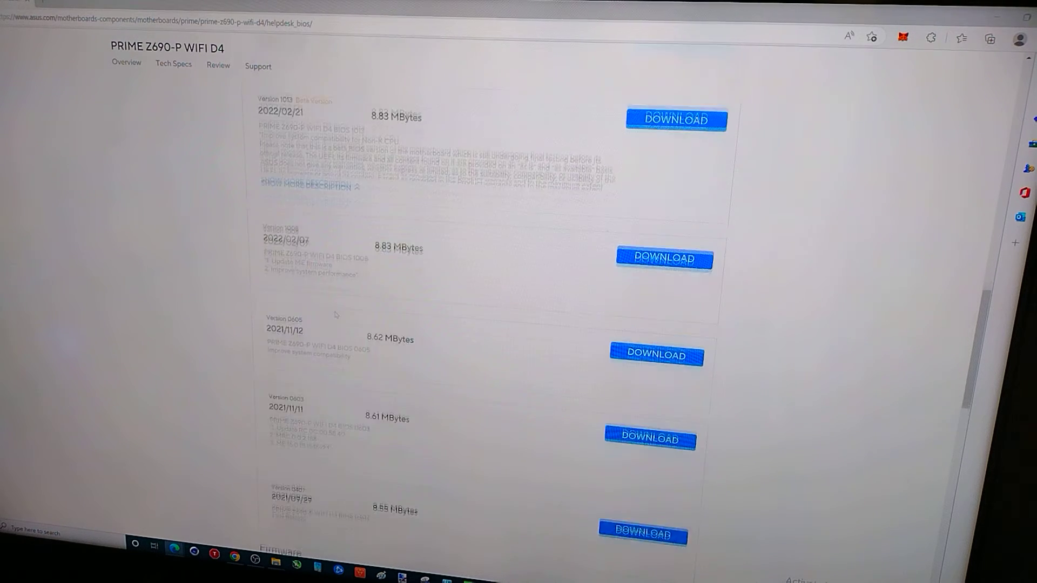
scroll("down", 3)
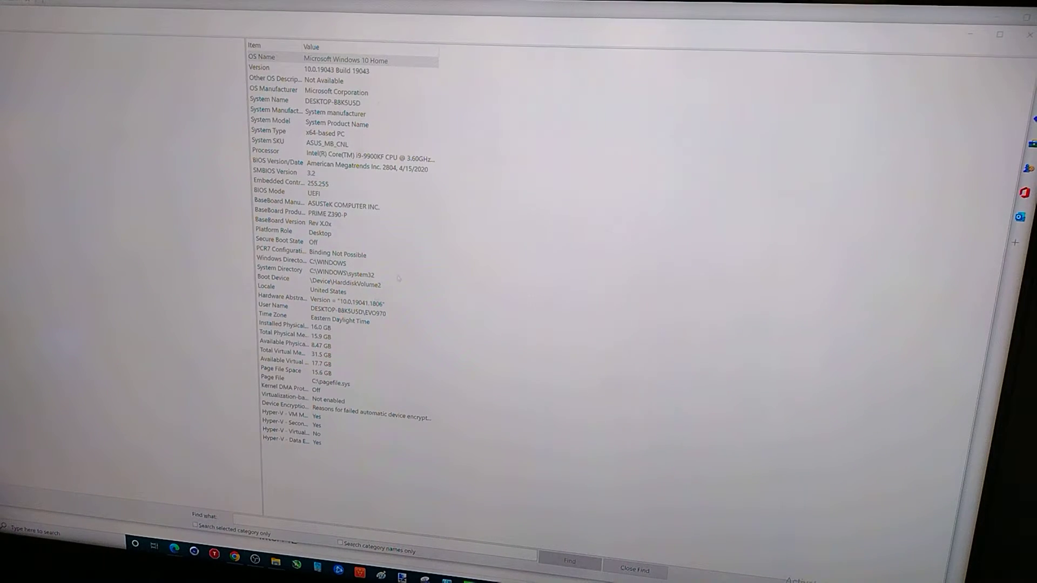
Review the BIOS Version/Date and BaseBoard rows, then show Videos in File Explorer
left_click(344, 162)
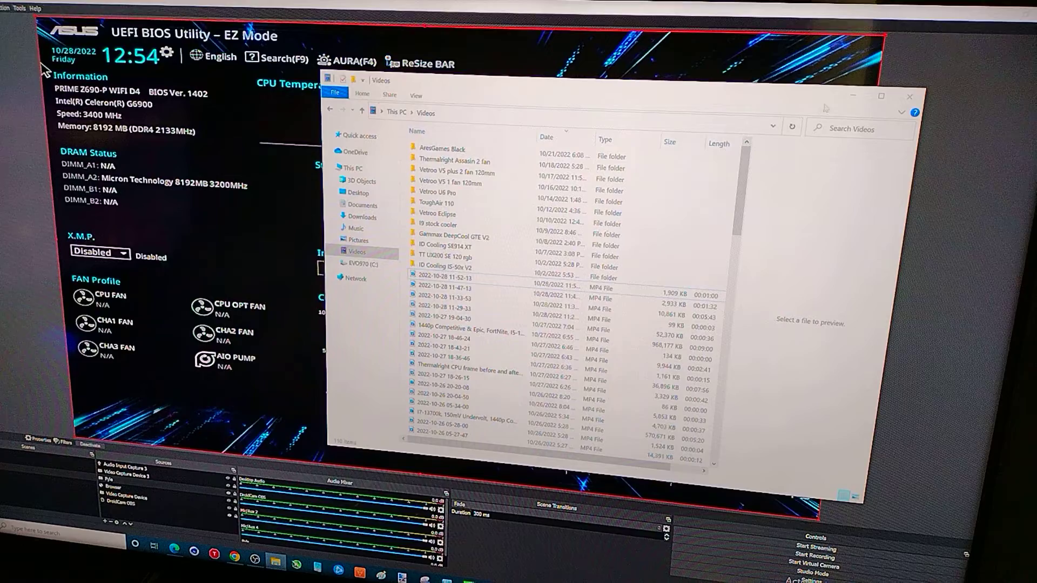
Close Explorer and return to the ASUS BIOS & FIRMWARE page listing version 2014
left_click(910, 96)
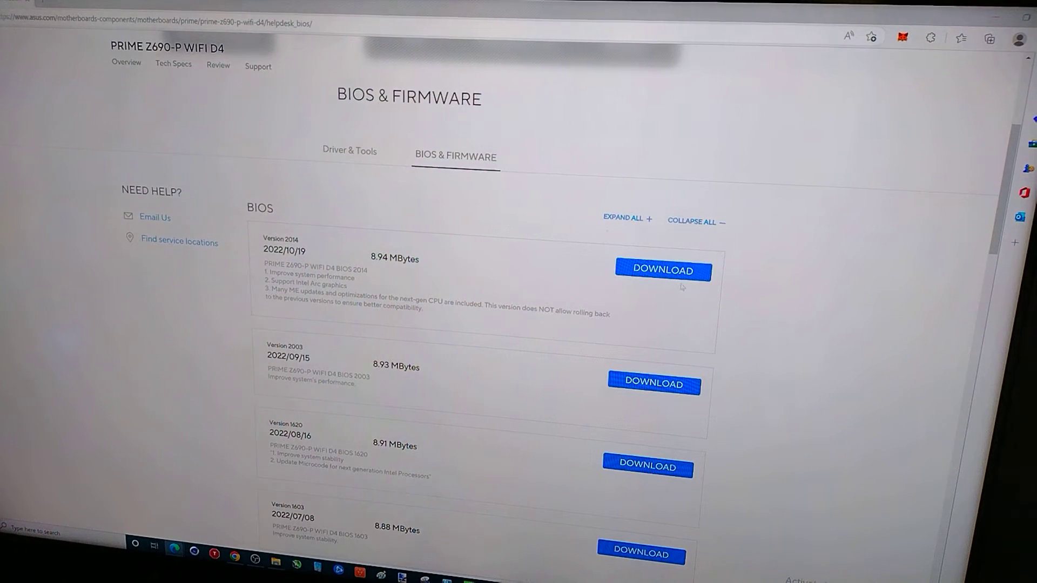
Download the BIOS 2014 zip and extract it into its suggested folder
left_click(662, 270)
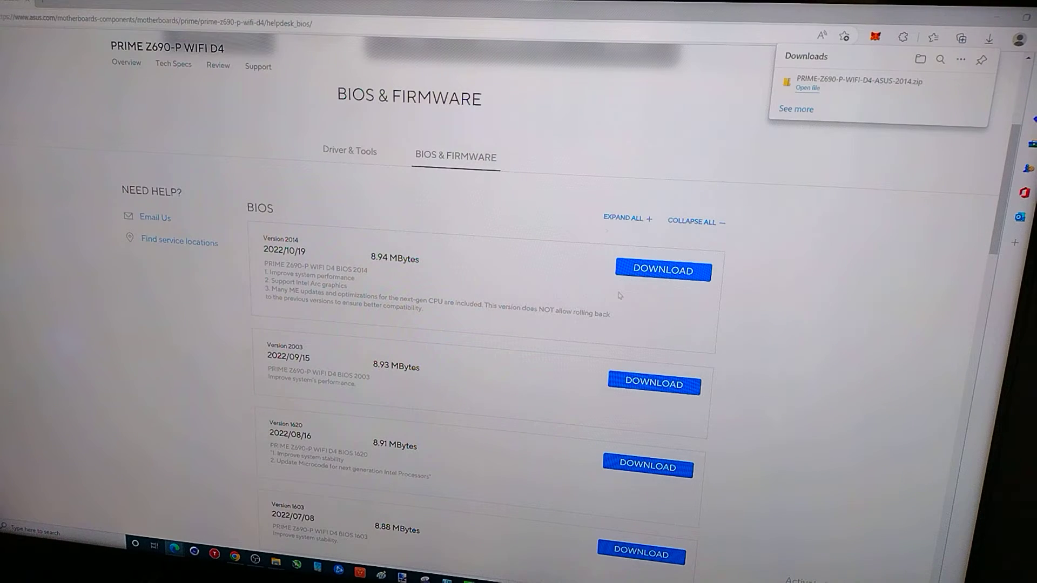
left_click(806, 88)
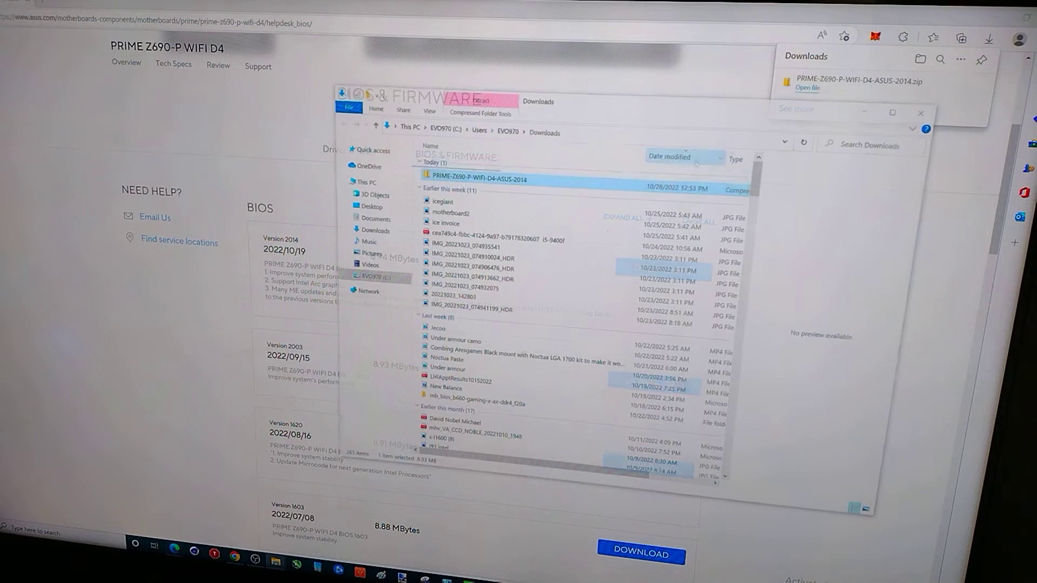
right_click(477, 179)
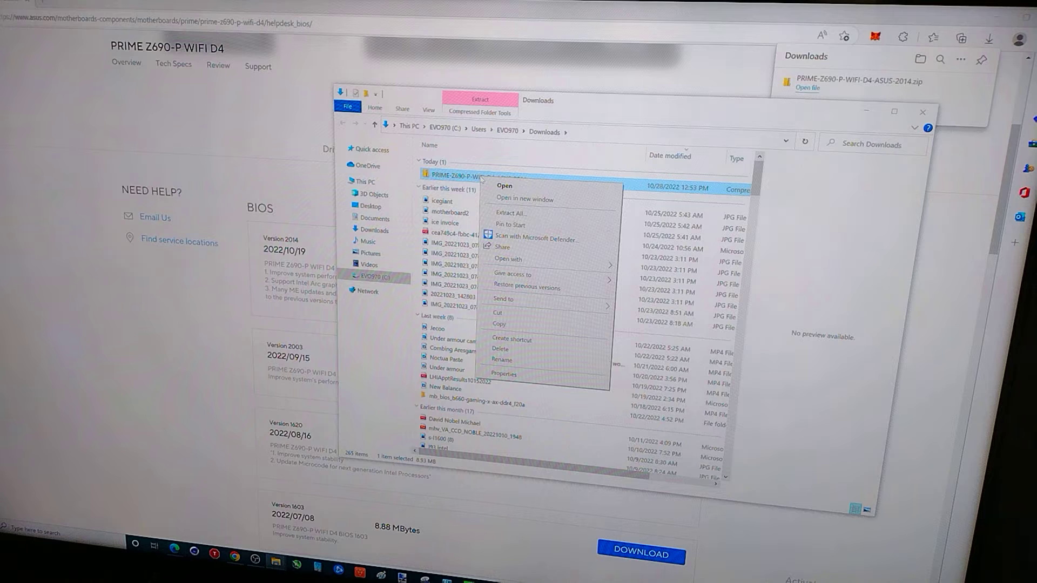
left_click(510, 212)
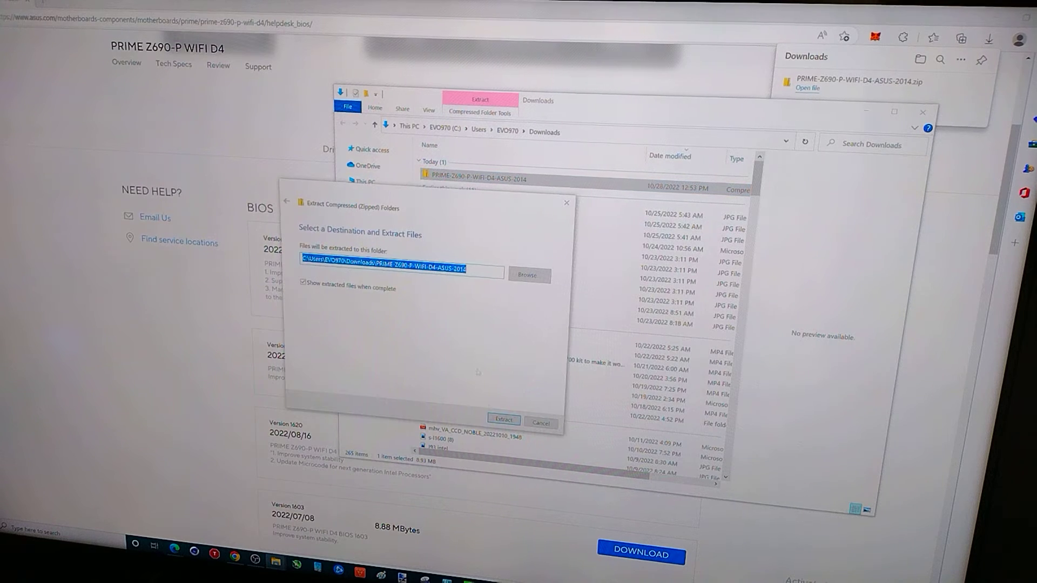
left_click(502, 419)
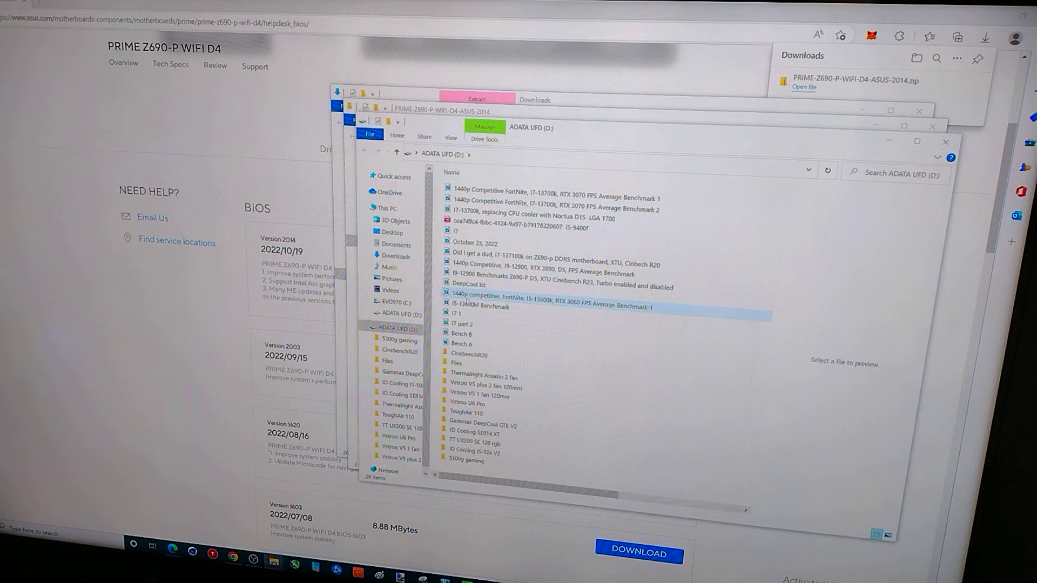
mouse_move(483, 302)
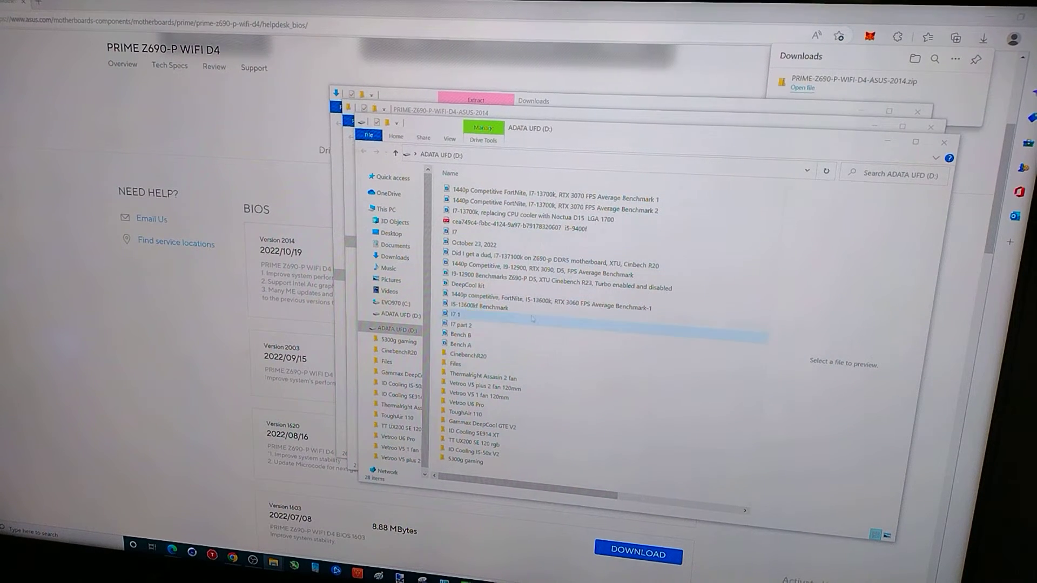
Bring up the ADATA UFD (D:) drive's context menu and dismiss it without choosing
left_click(460, 344)
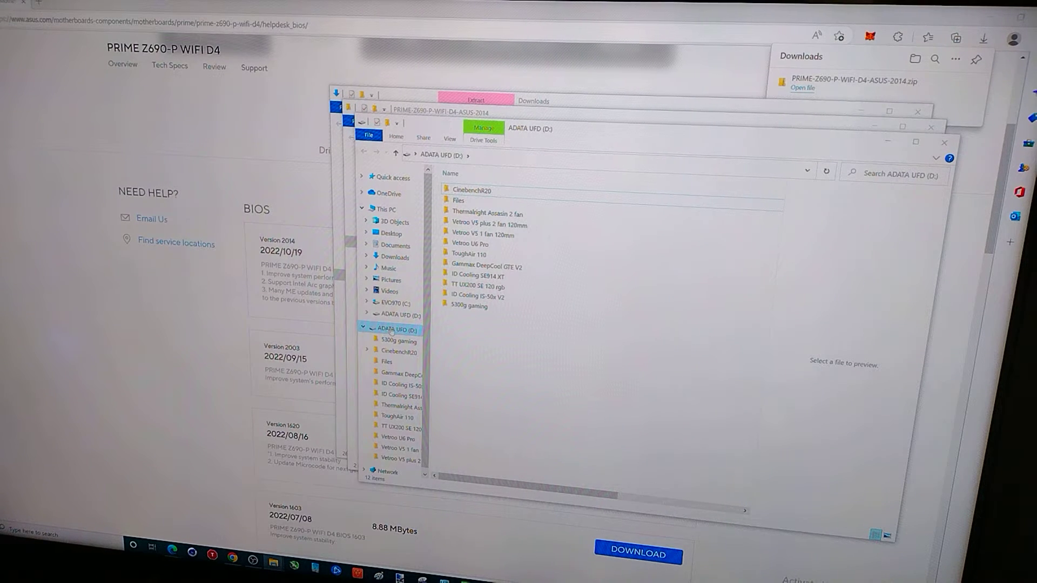
right_click(390, 329)
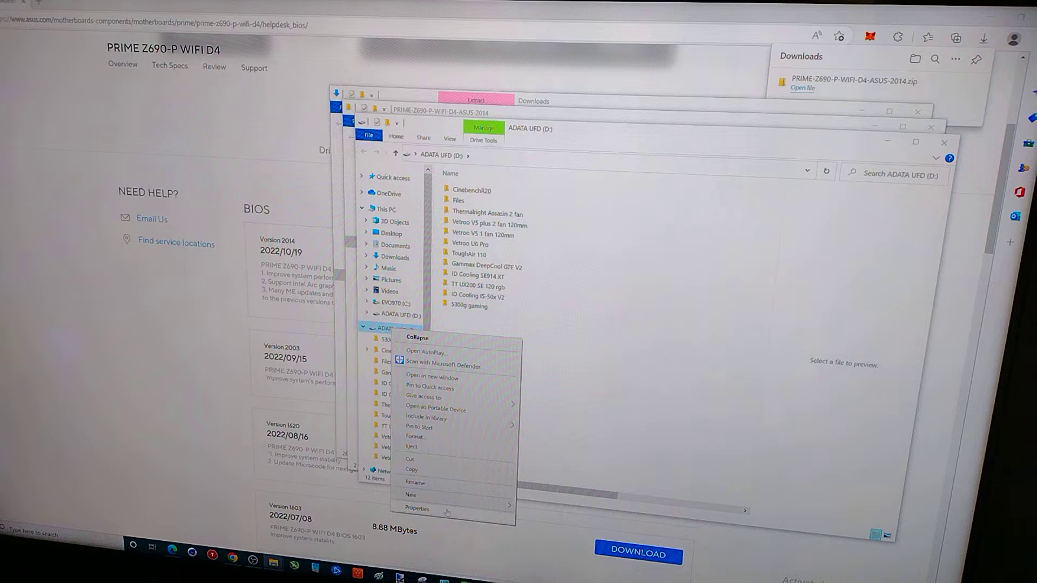
left_click(416, 508)
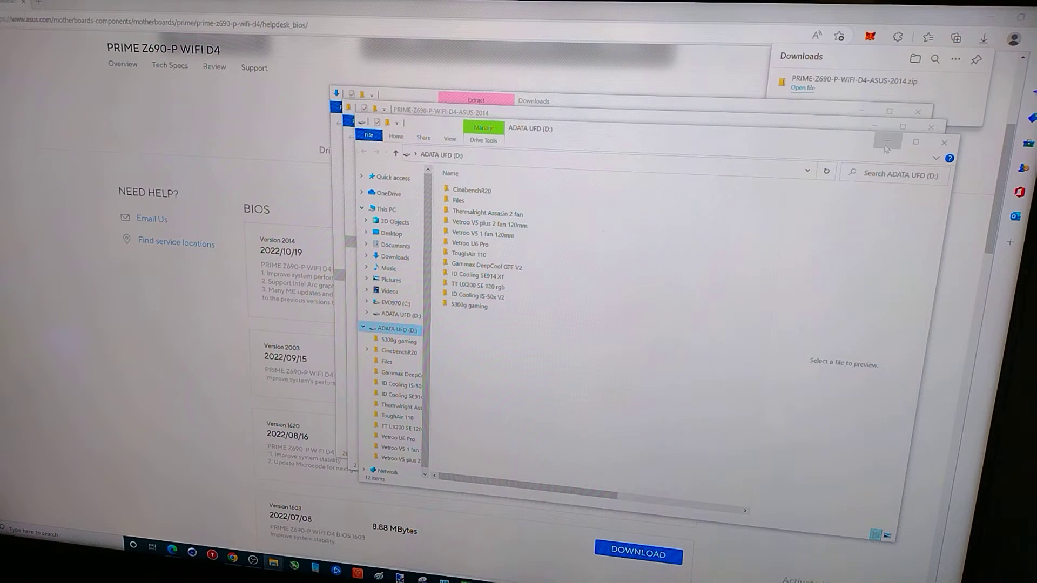
mouse_move(887, 144)
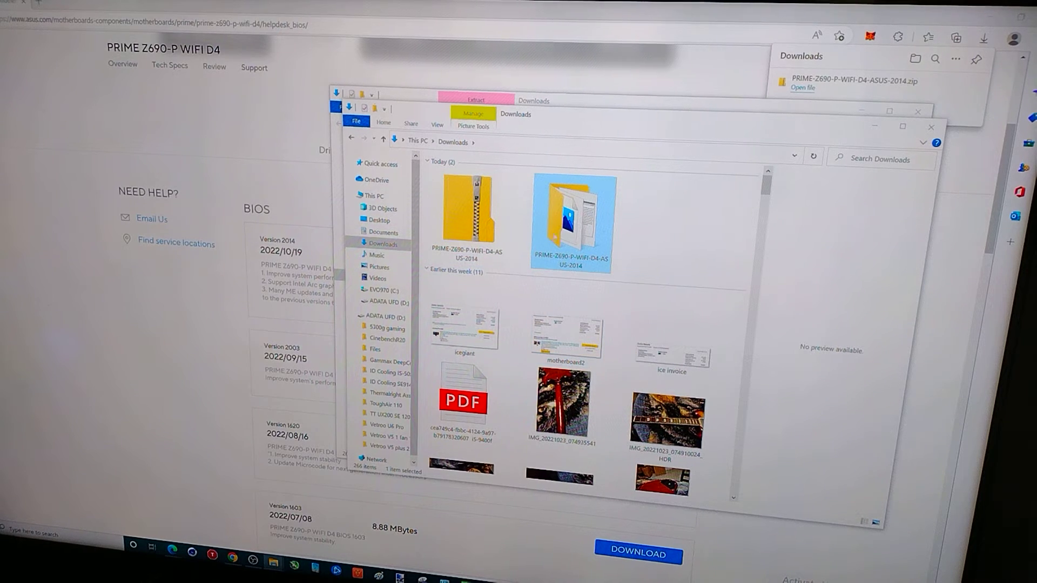
Run BIOSRenamer in the extracted 2014 folder and paste the folder onto ADATA UFD (D:)
double_click(571, 218)
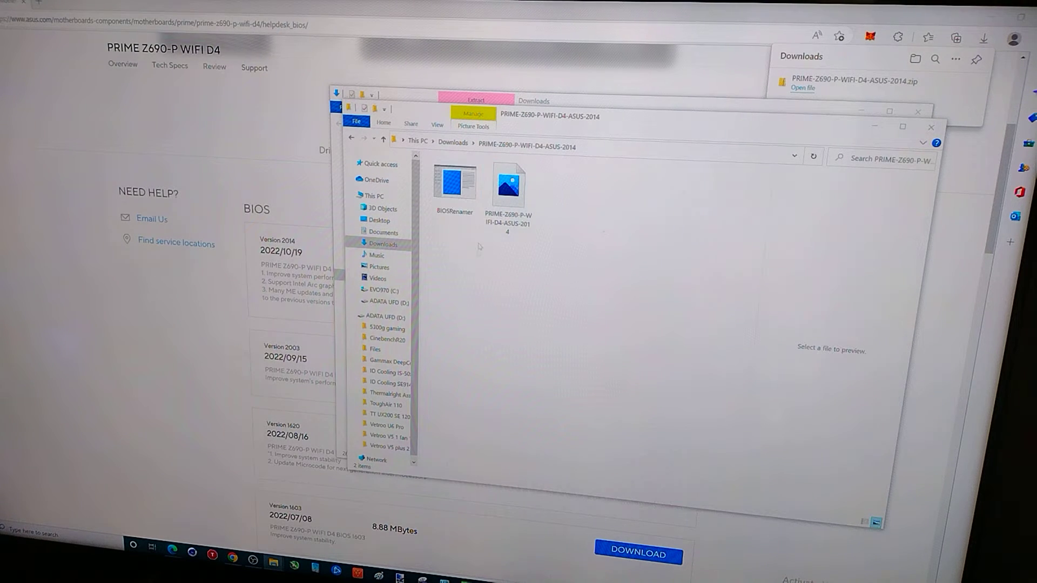
left_click(454, 185)
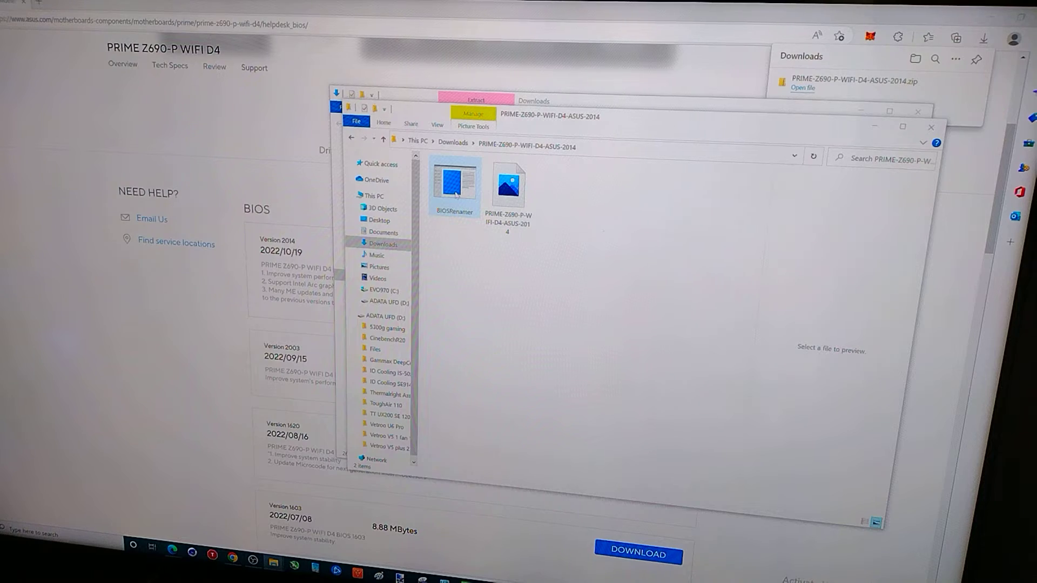
double_click(454, 185)
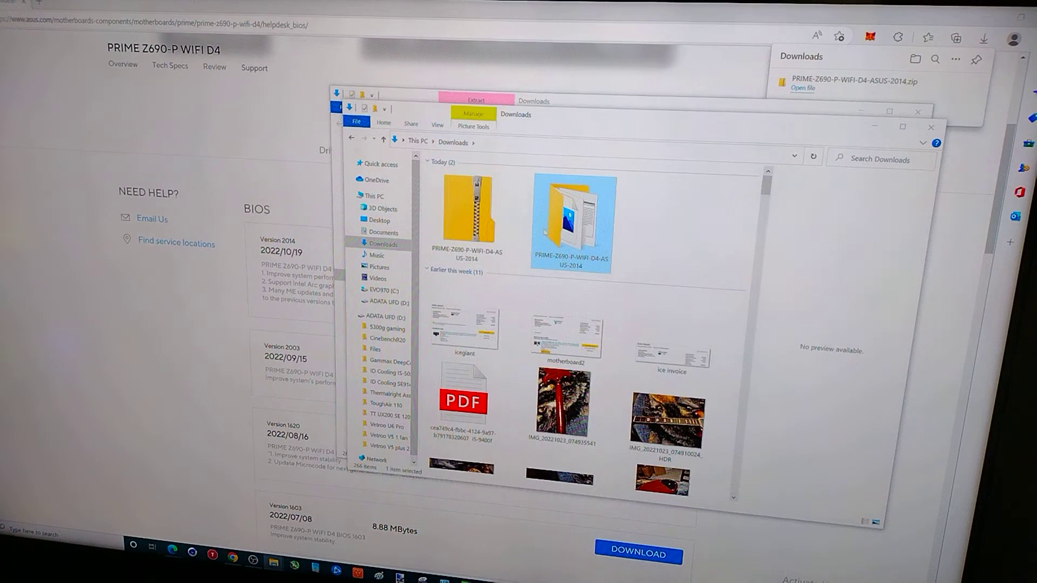
left_click(563, 404)
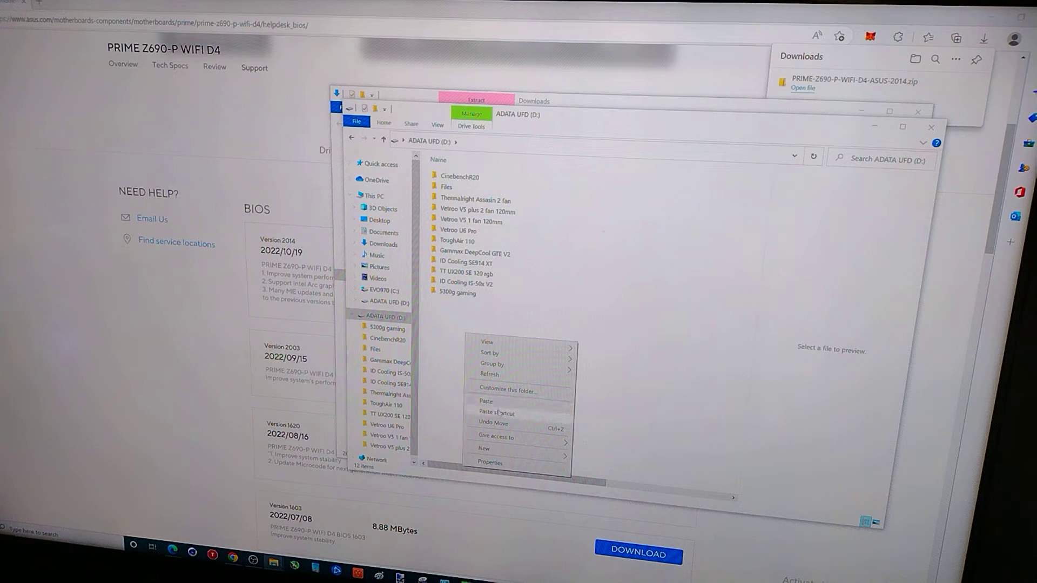
left_click(486, 402)
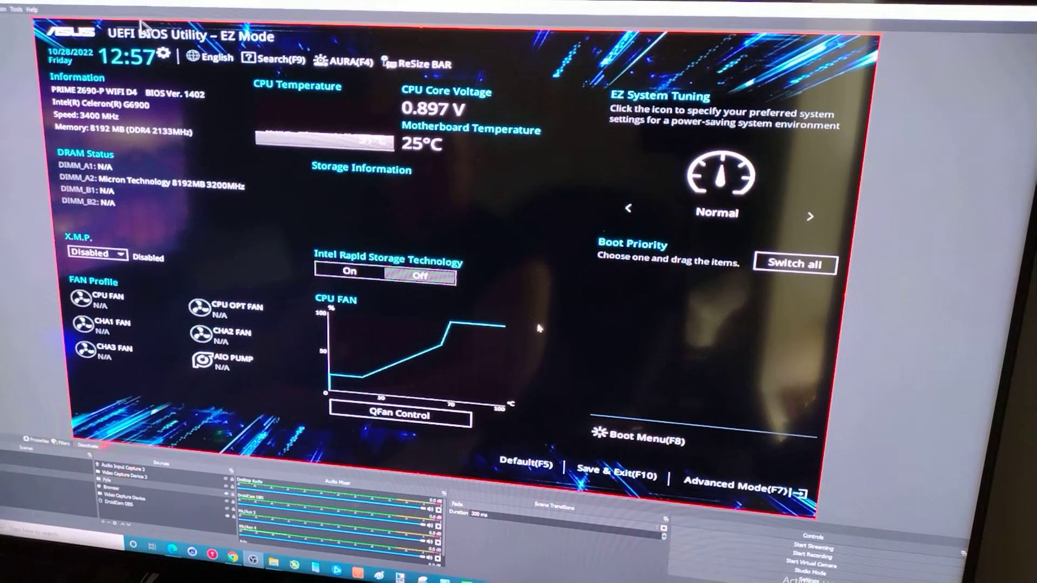
mouse_move(274, 100)
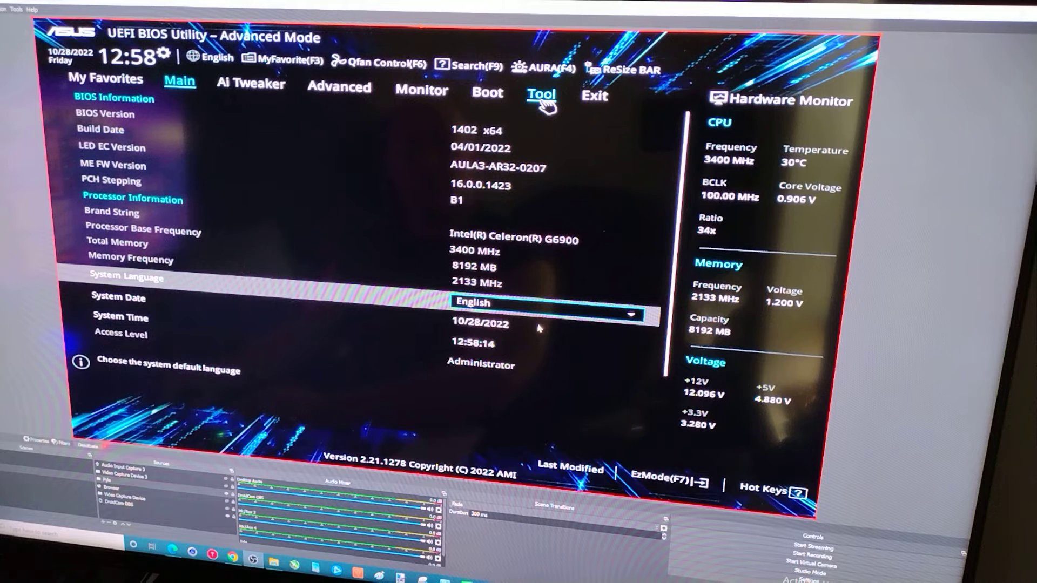
Launch ASUS EZ Flash 3 Utility from the Tool page
left_click(541, 95)
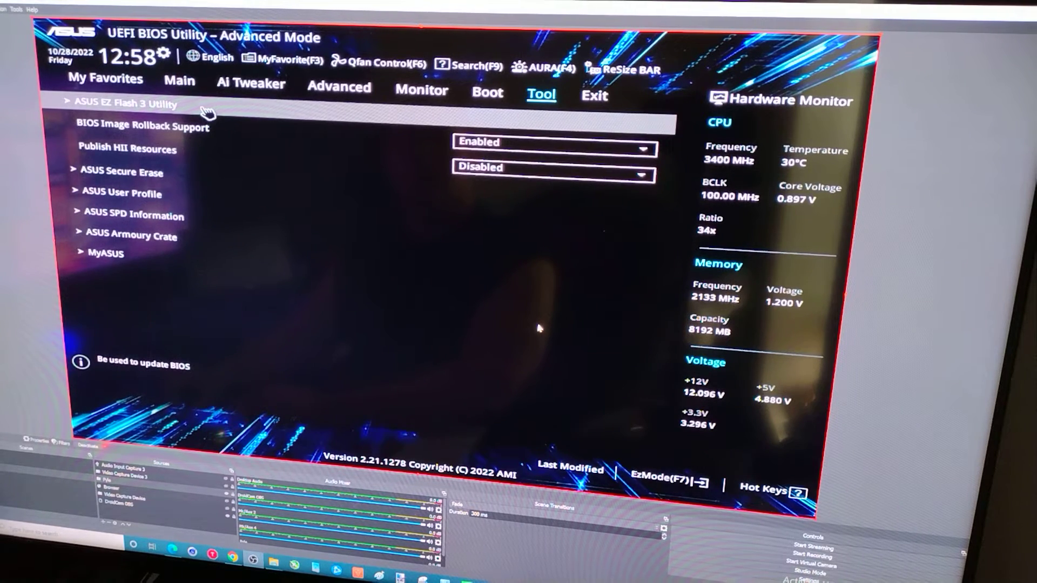
left_click(124, 103)
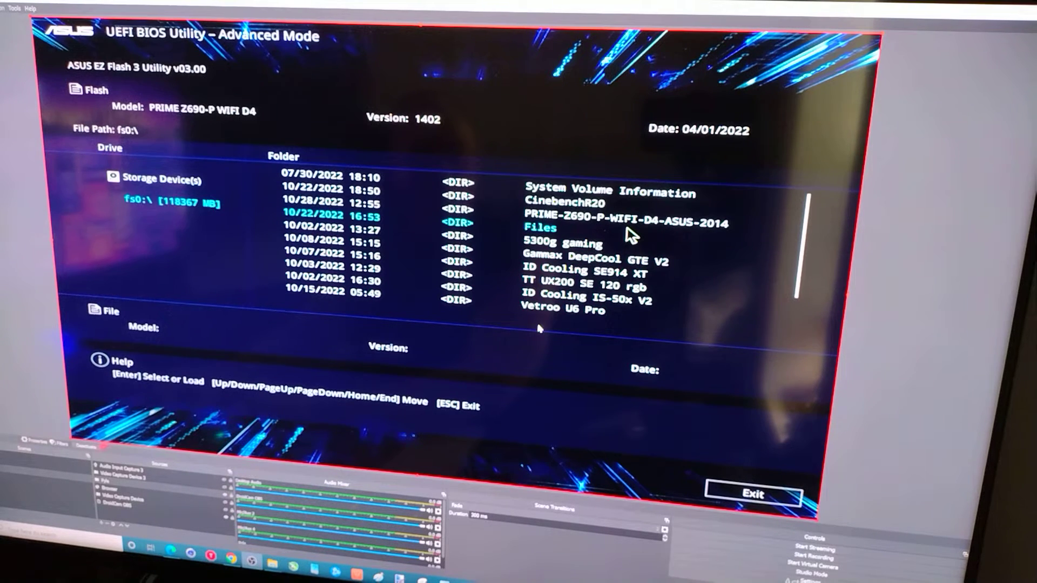
Open the PRIME-Z690-P-WIFI-D4-ASUS-2014 folder and select the PZ690PW.CAP BIOS file
key("Up")
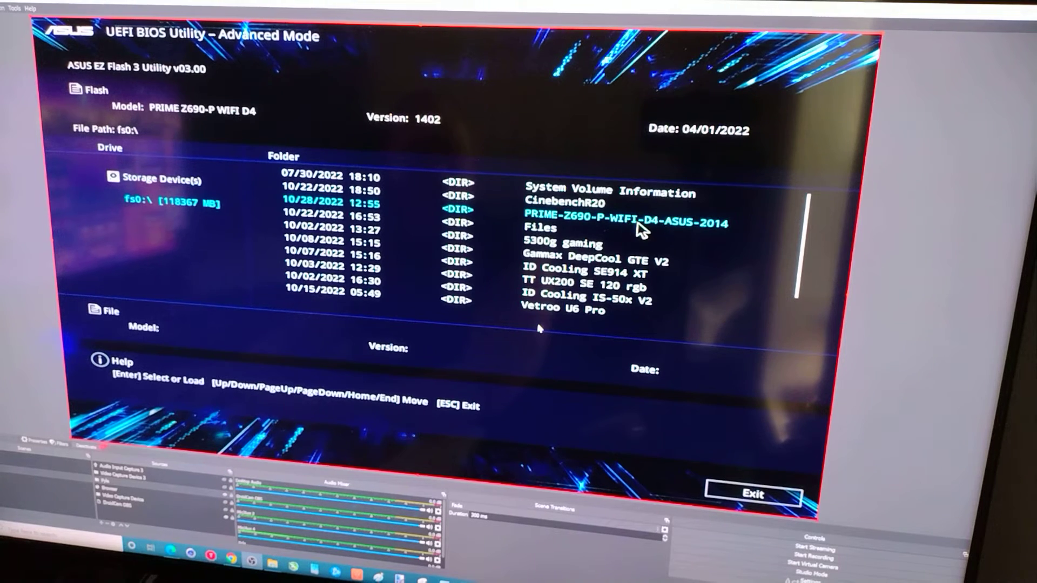
key("up")
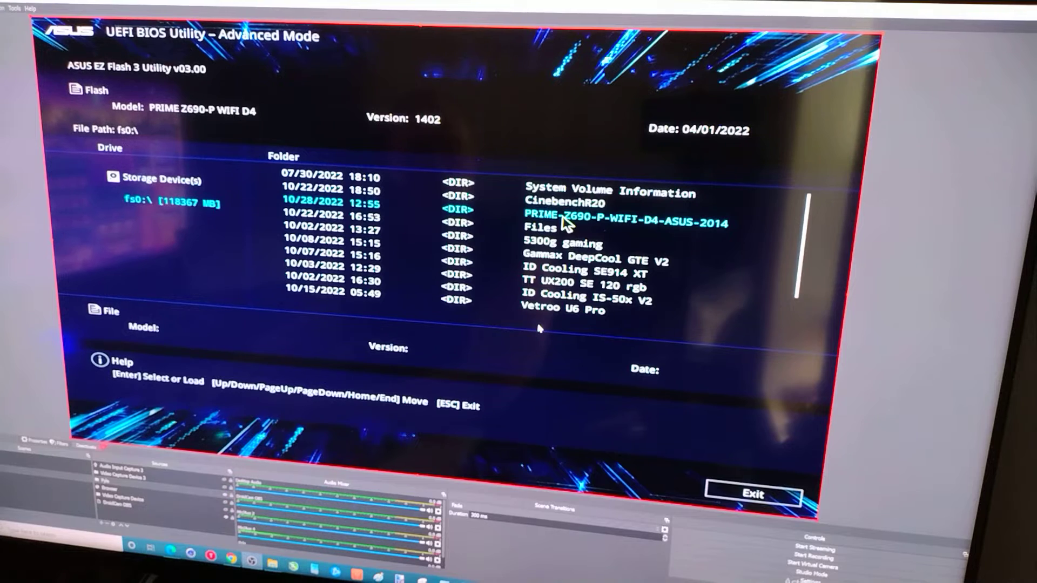
double_click(623, 224)
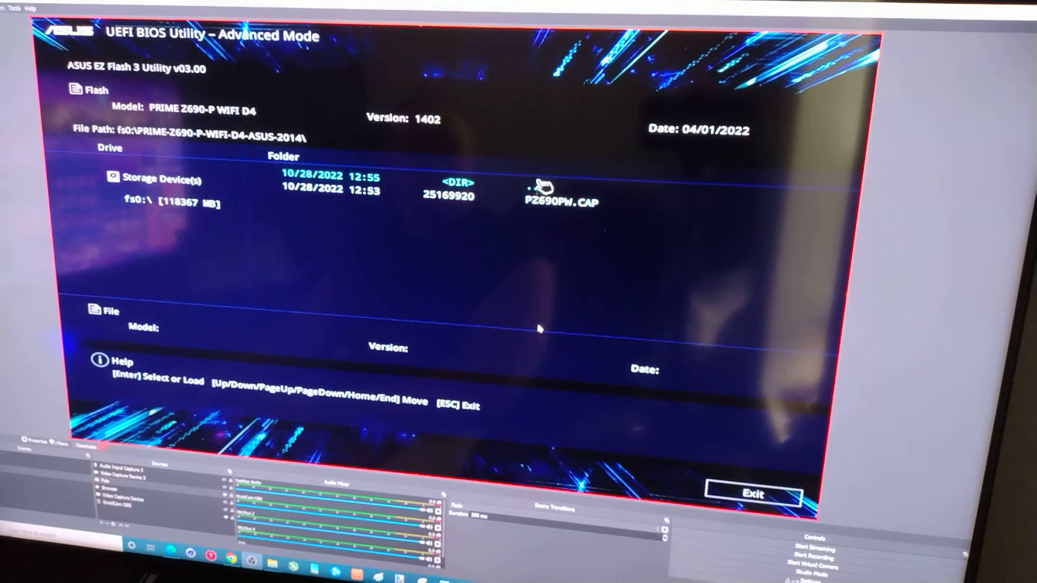
left_click(561, 200)
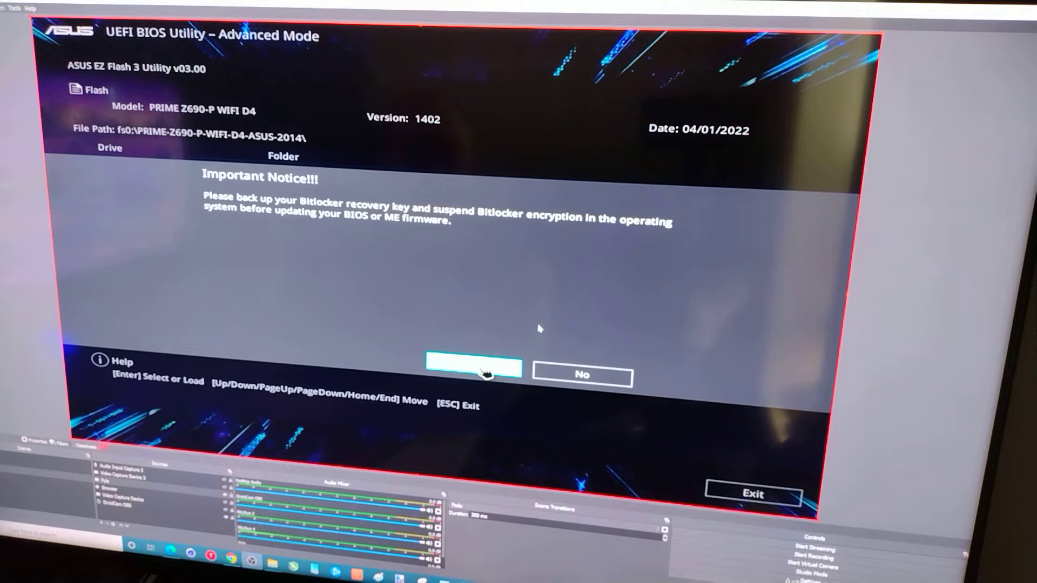
Accept the BitLocker notice, the read-file prompt and the update to BIOS version 2014
left_click(473, 372)
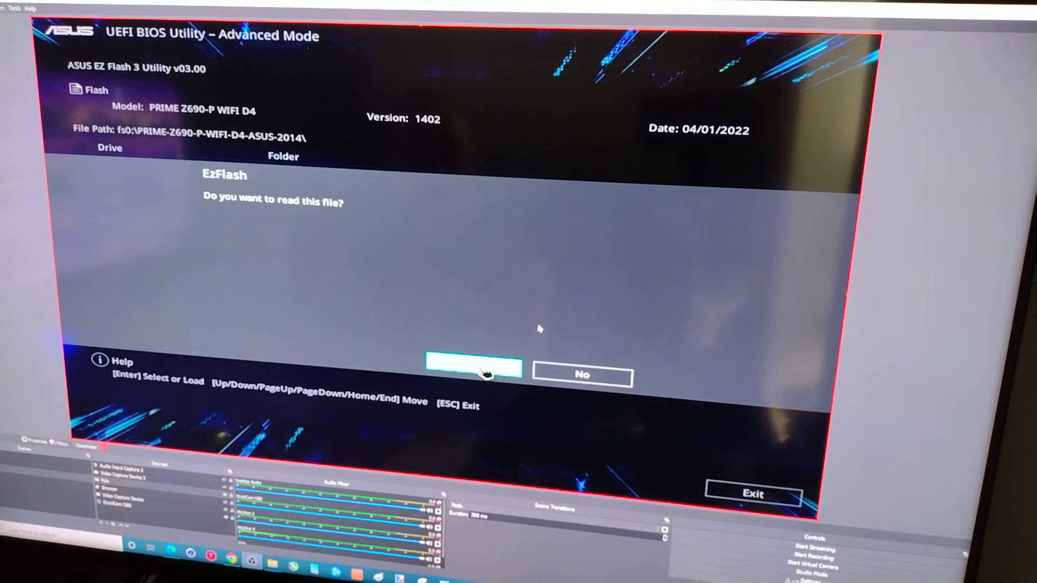
left_click(474, 368)
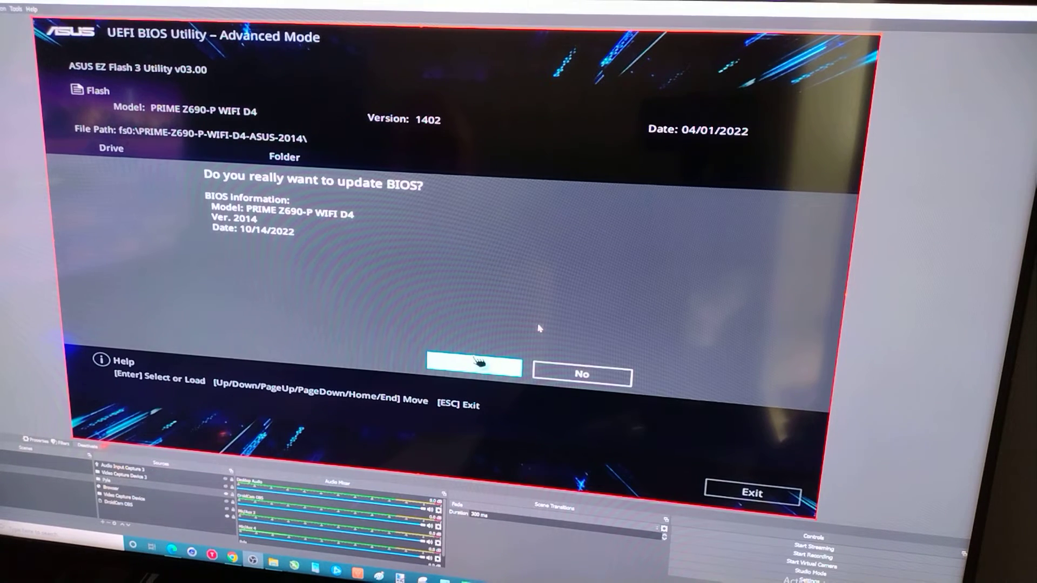
left_click(472, 368)
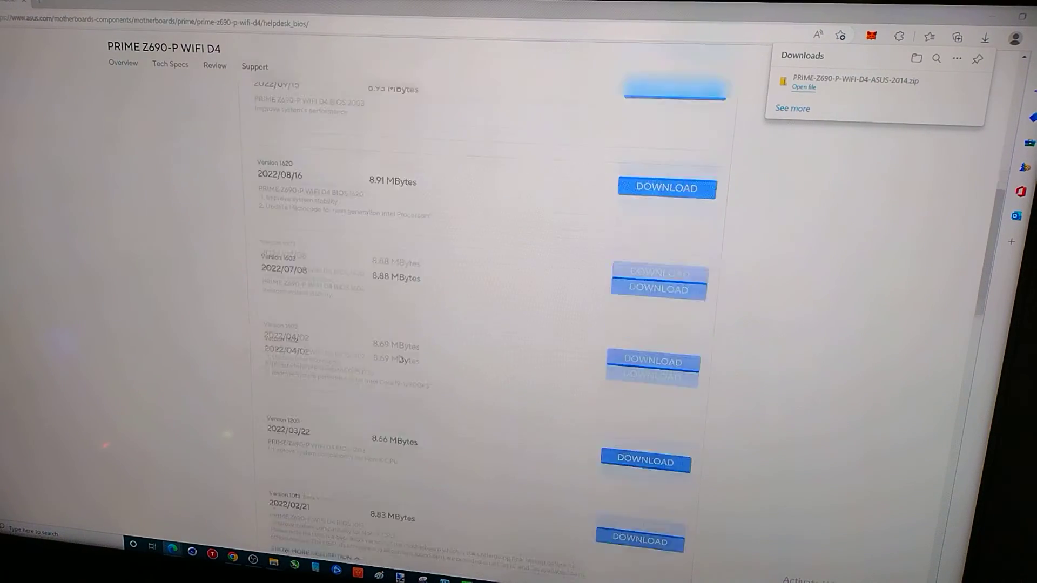
Dismiss the Edge downloads flyout and scroll the BIOS list to releases 1603, 1402 and 1203
scroll("down", 3)
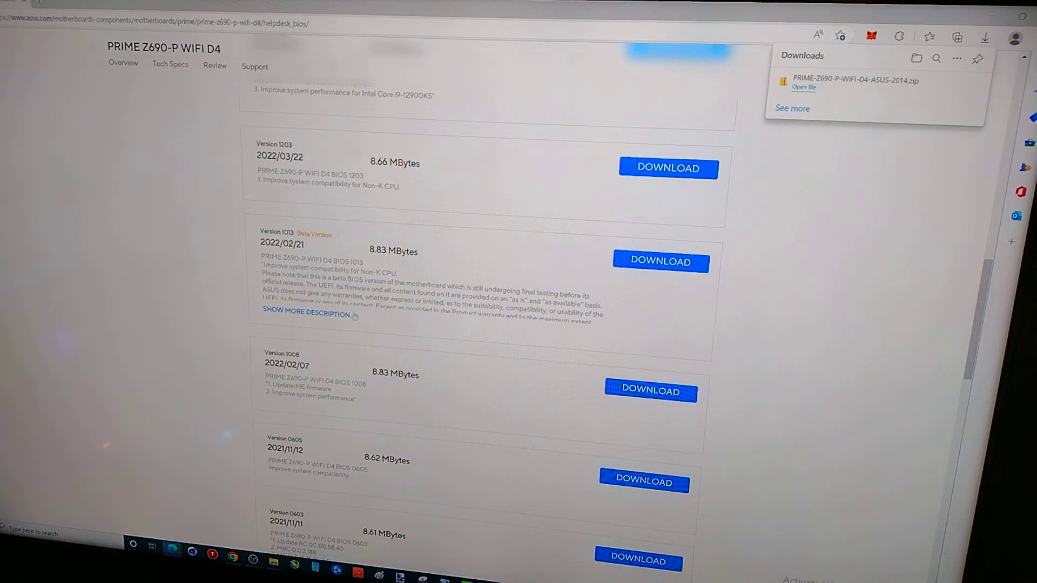
left_click(305, 313)
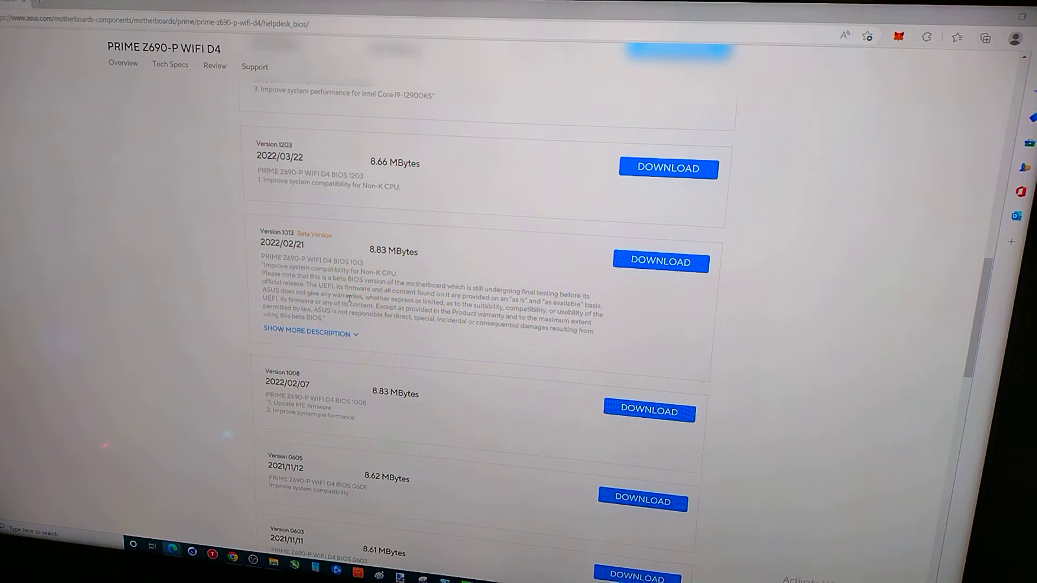
scroll("up", 3)
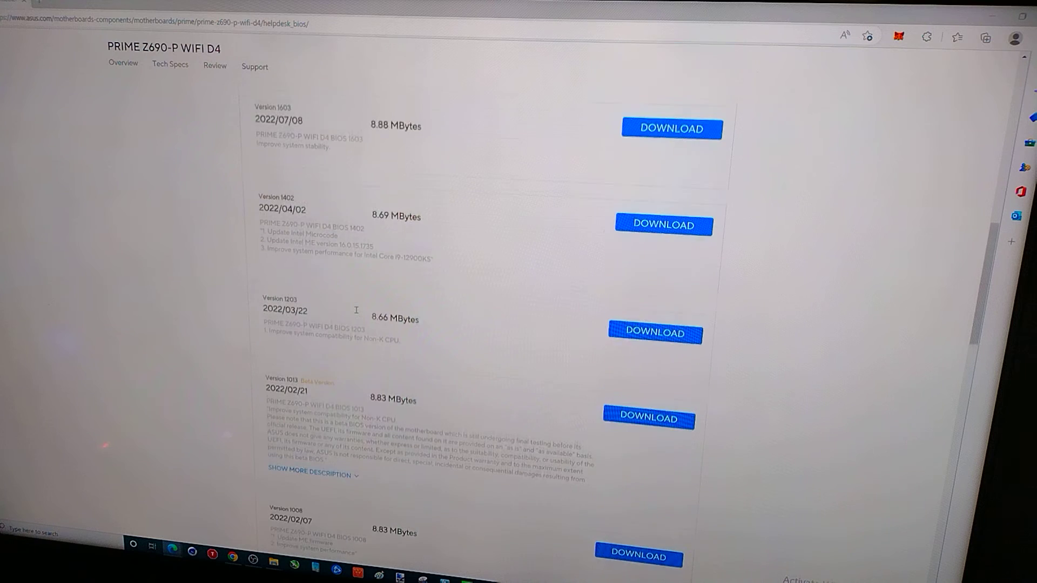